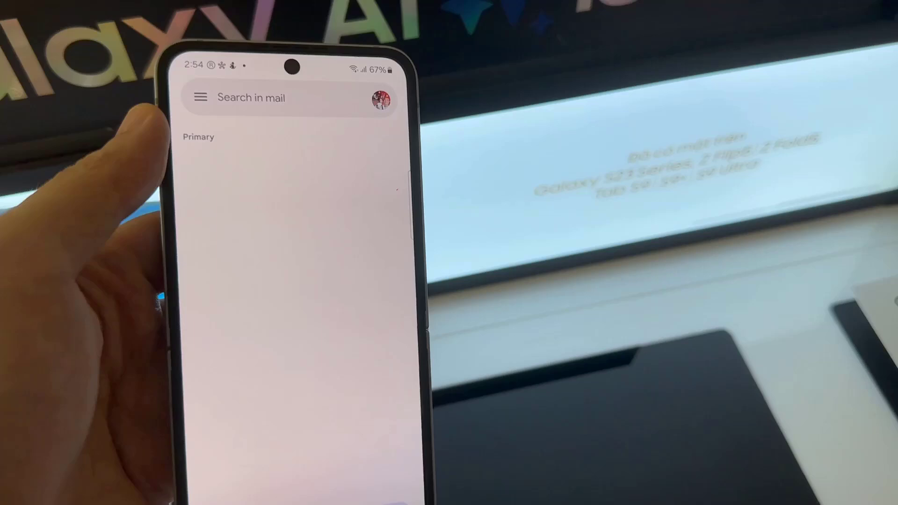
# - Leave the empty Gmail inbox and bring up the phone's main Settings page
pyautogui.click(201, 97)
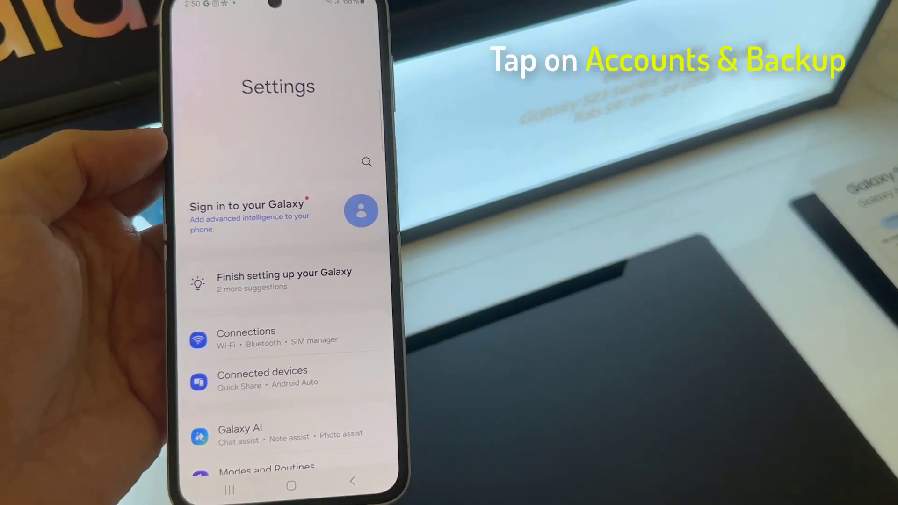
# - Scroll the Settings list down to Accounts and backup and enter it
pyautogui.scroll(-3)
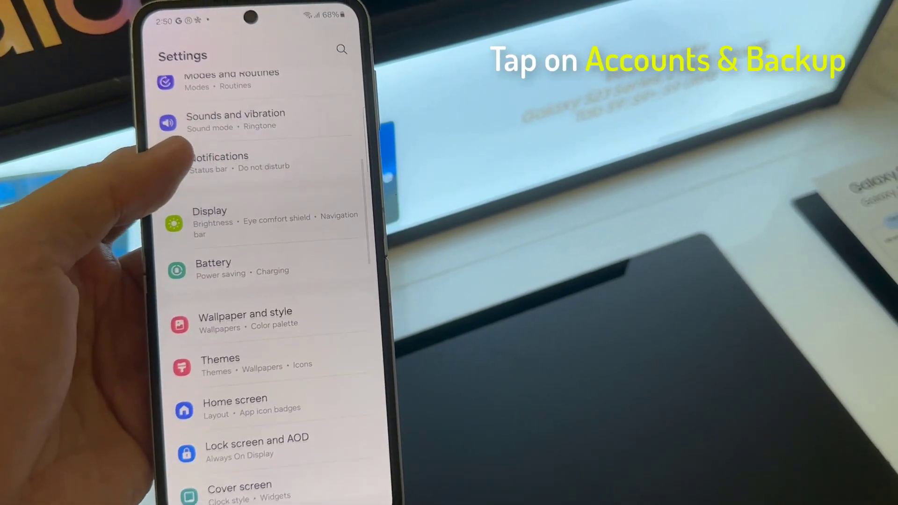
pyautogui.scroll(-3)
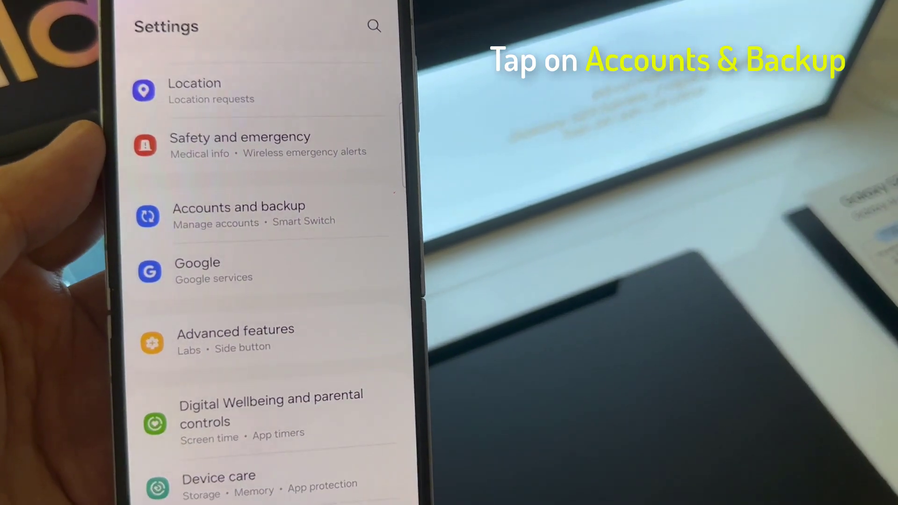
pyautogui.click(239, 215)
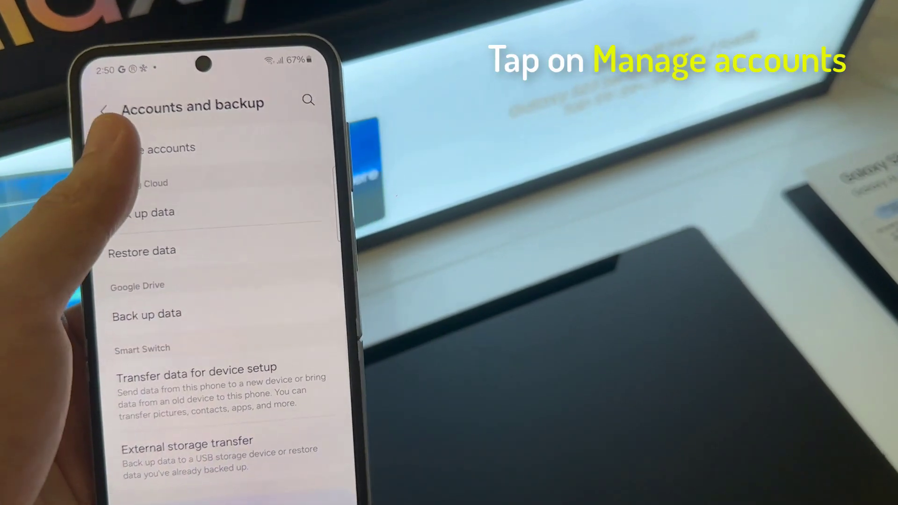
# - Go into Manage accounts and start adding a new account, reaching the Google sign-in form
pyautogui.click(160, 148)
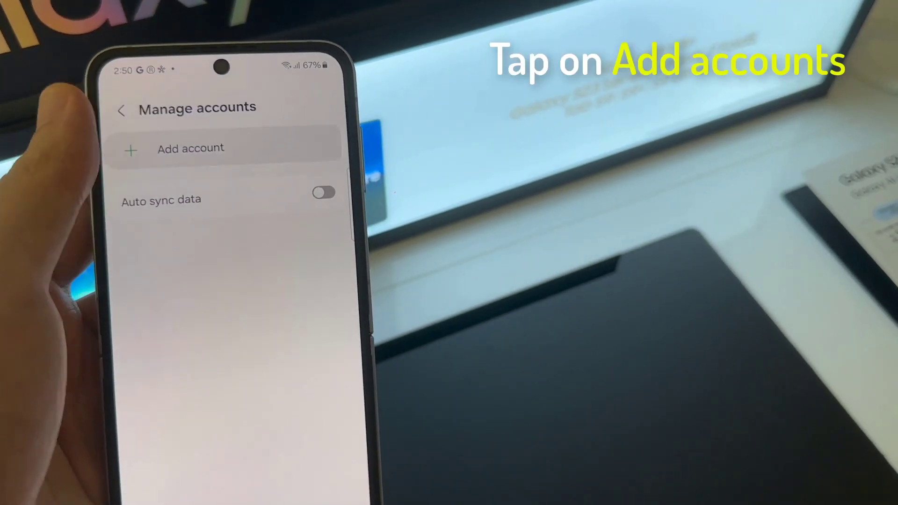
pyautogui.click(191, 148)
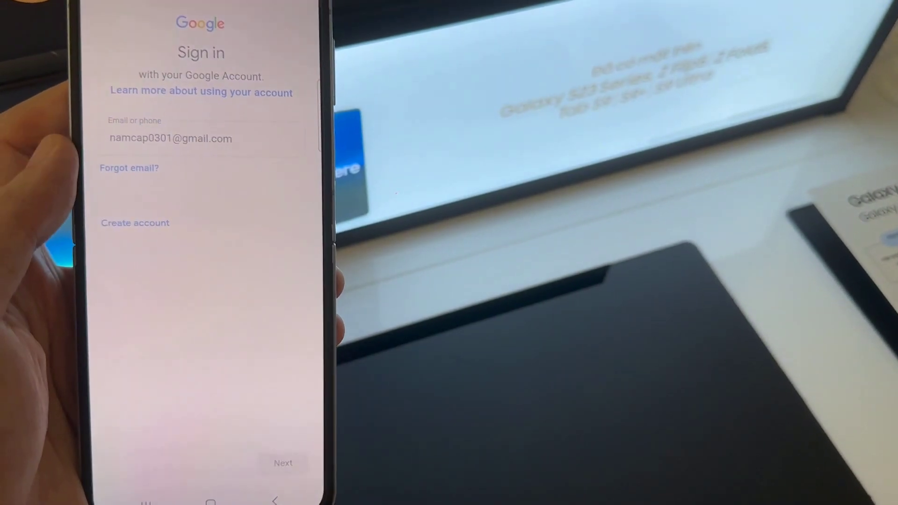
# - Submit the email and password, accept adding the phone number with 'I'm in', and agree to Google's terms
pyautogui.click(283, 462)
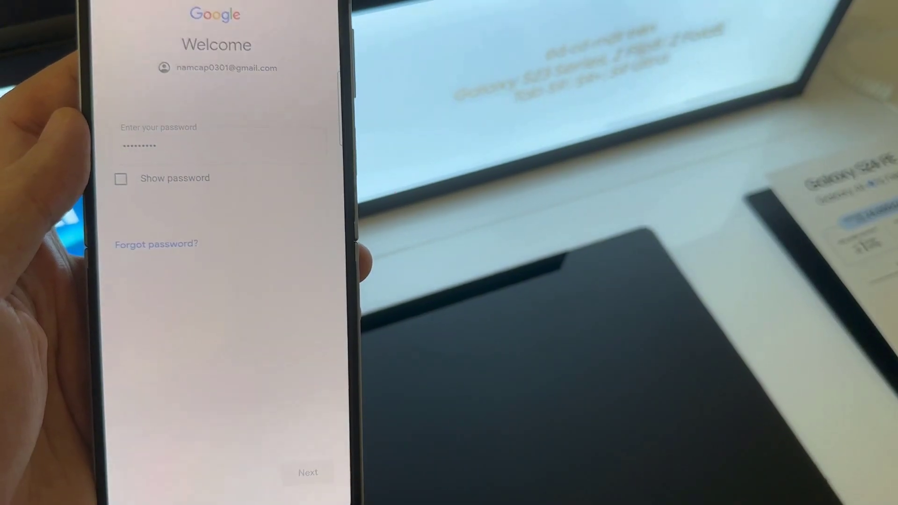
pyautogui.click(308, 472)
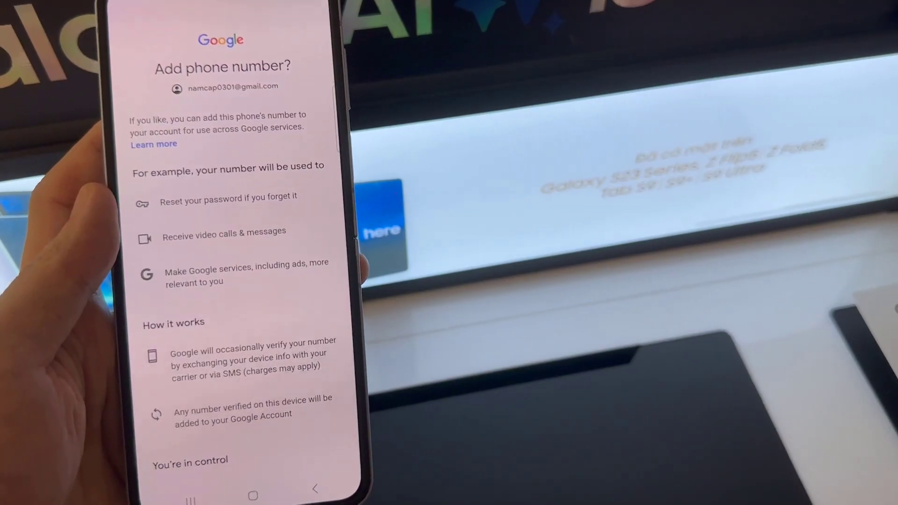
pyautogui.scroll(-3)
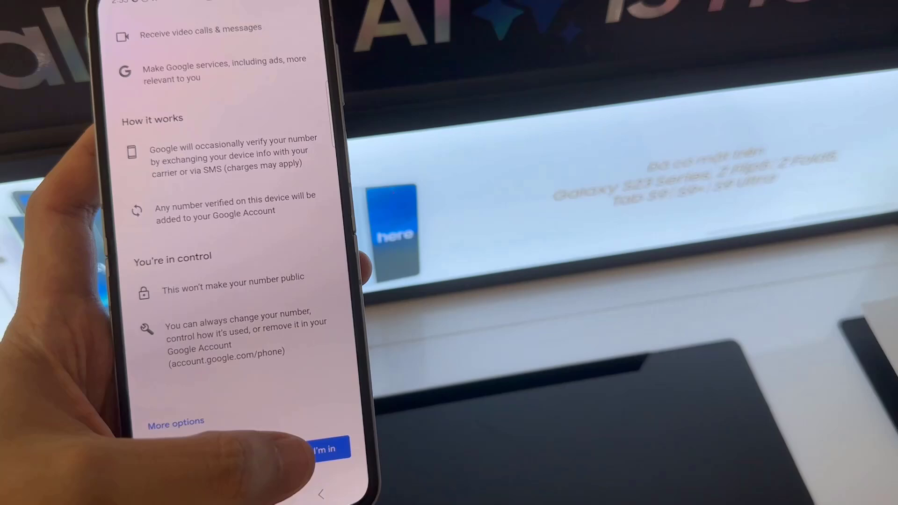
pyautogui.click(327, 448)
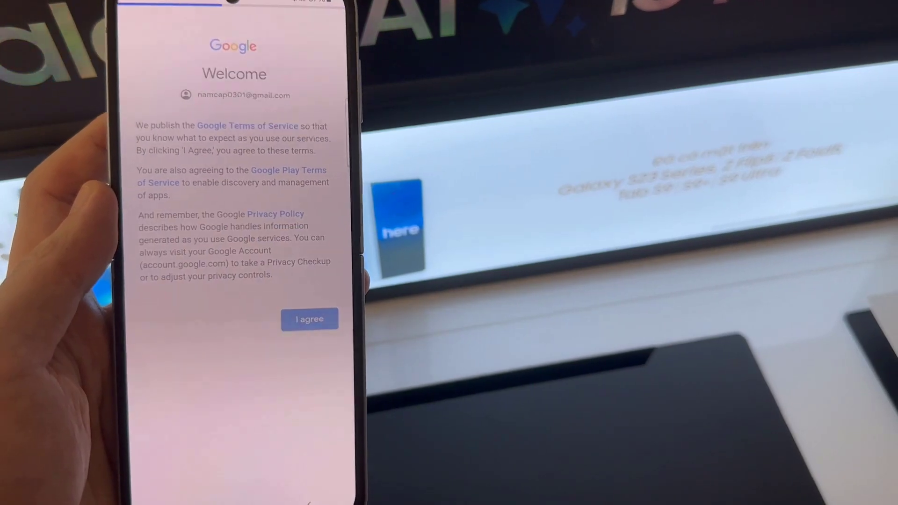
pyautogui.click(310, 318)
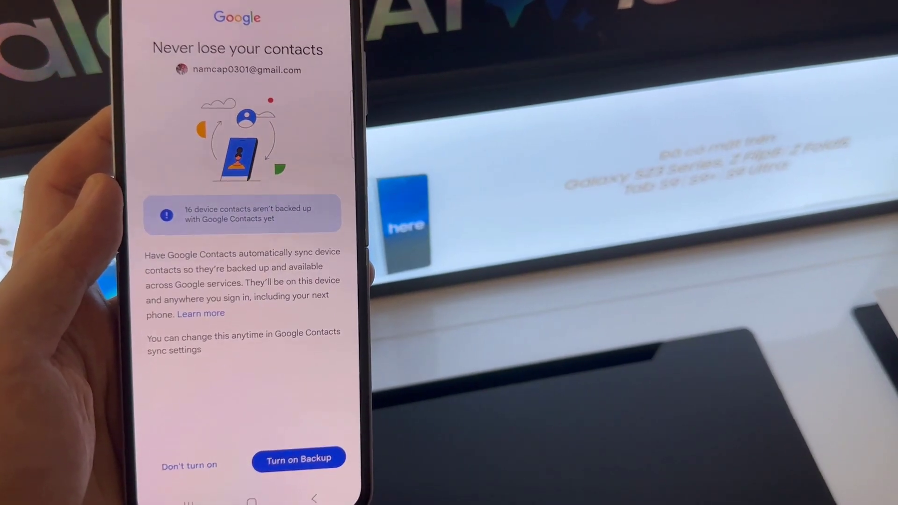
# - Answer the contacts backup prompt, choose Not now on suggestions, and accept the Google services settings
pyautogui.click(298, 459)
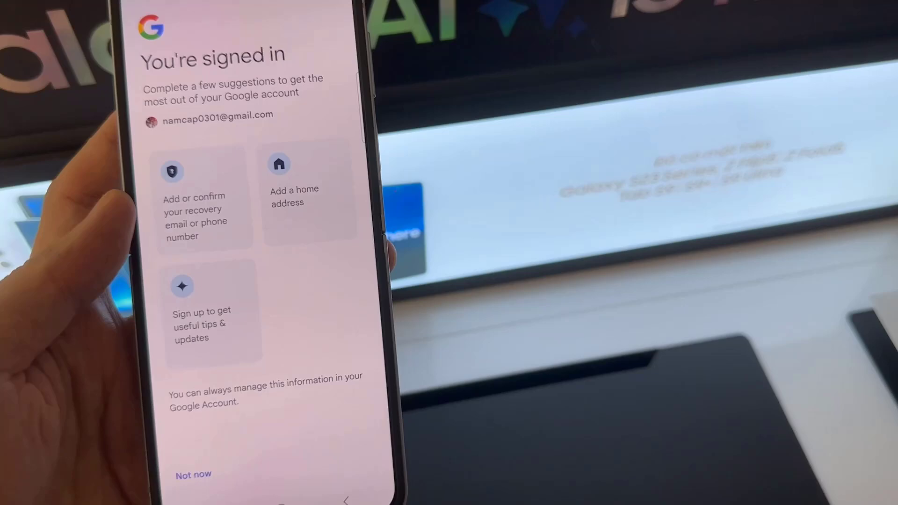
pyautogui.click(194, 474)
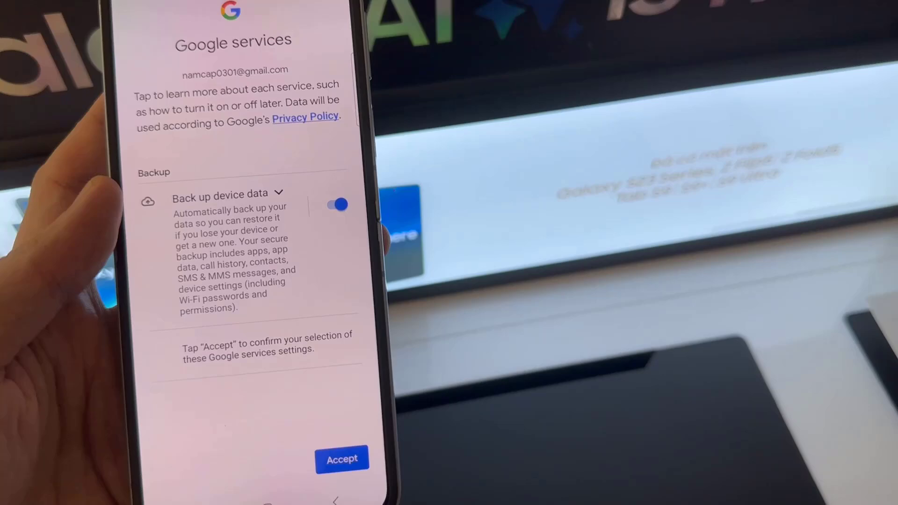
pyautogui.click(342, 459)
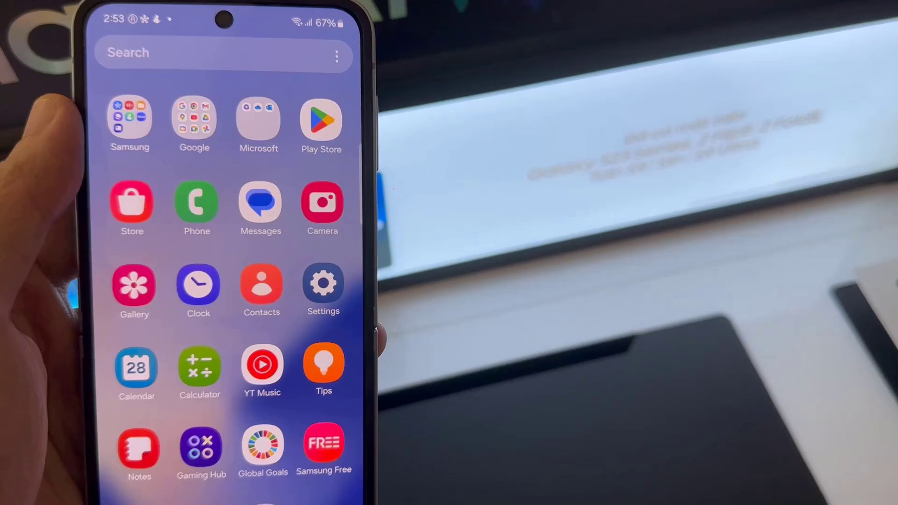
# - Launch Gmail from the Google folder in the app drawer, reaching its New in Gmail welcome screen
pyautogui.click(194, 120)
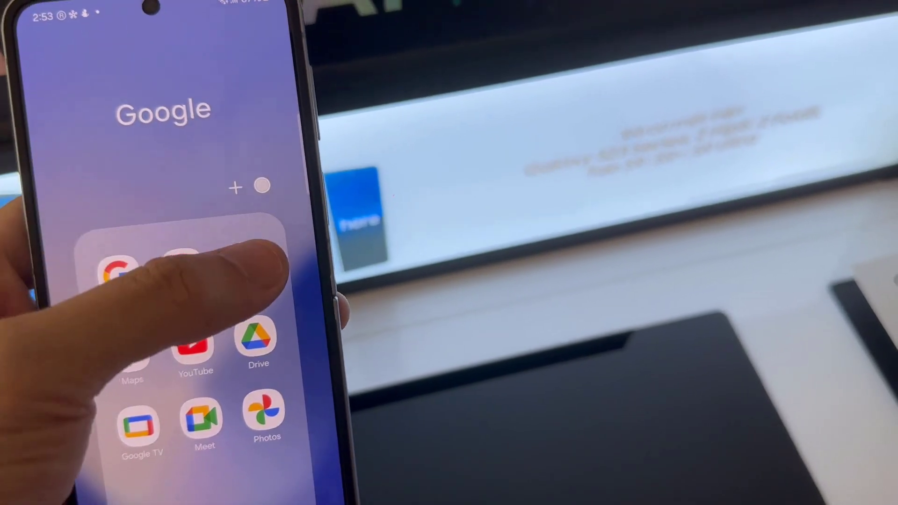
pyautogui.click(118, 272)
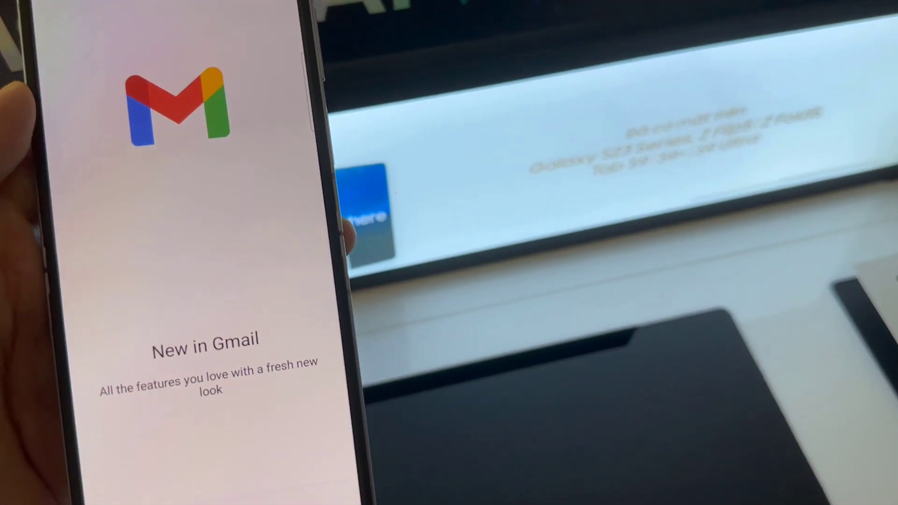